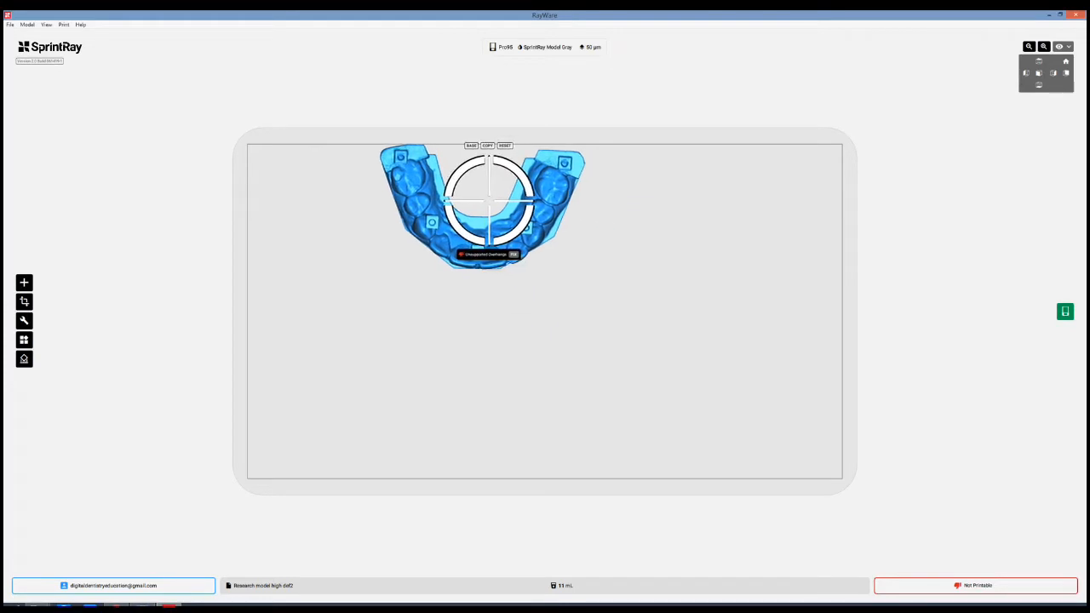
Drag the arch model lower left, upper right, then settle it near the plate centre
{"action": "left_click_drag", "start_coordinate": [484, 205], "coordinate": [353, 413]}
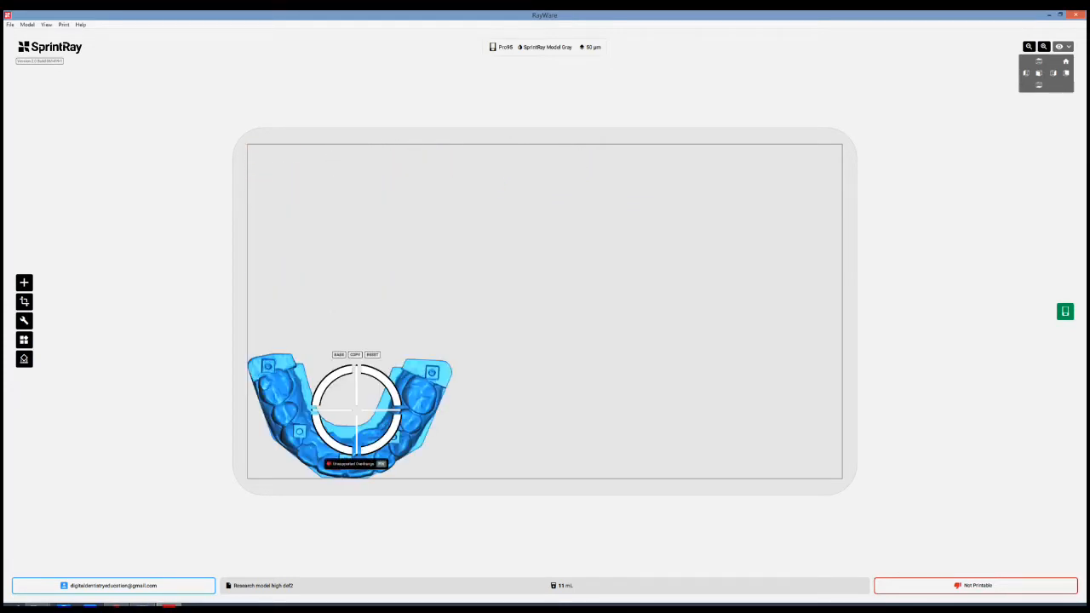
{"action": "left_click_drag", "start_coordinate": [350, 413], "coordinate": [741, 204]}
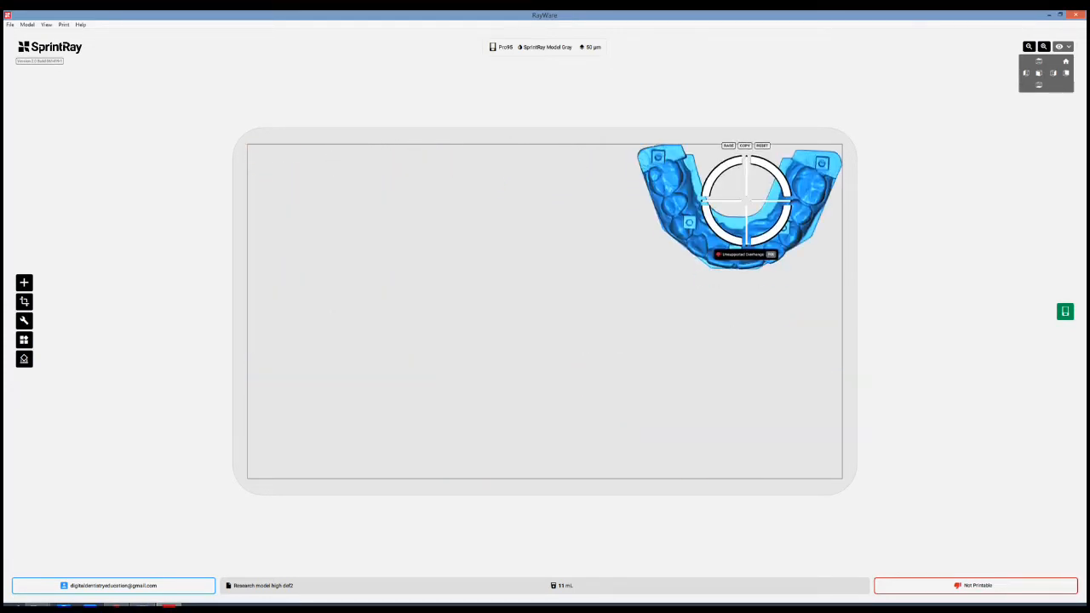
{"action": "left_click_drag", "start_coordinate": [745, 205], "coordinate": [572, 211]}
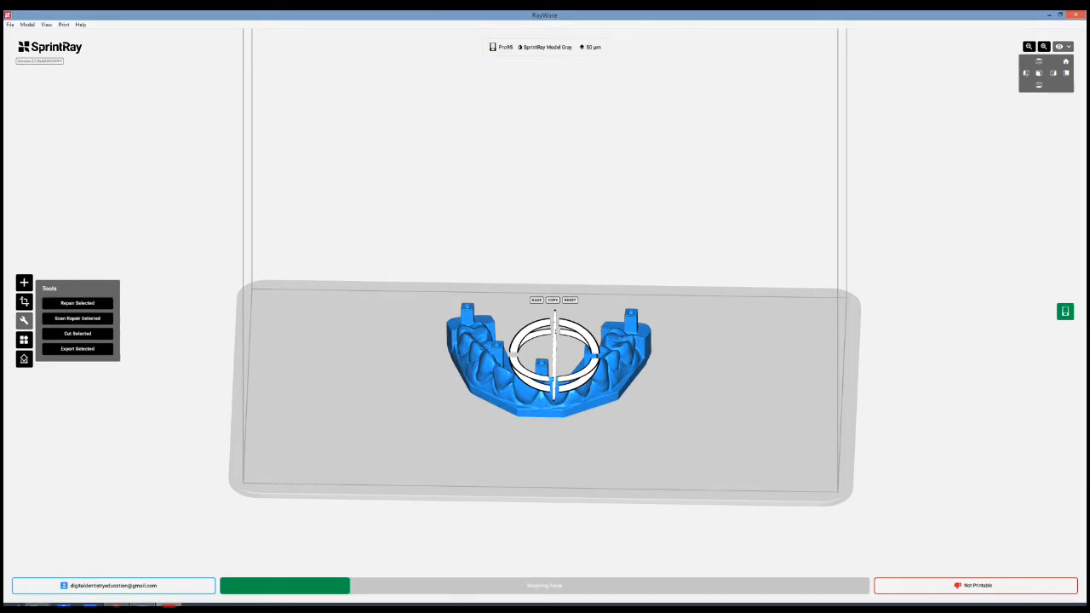
Auto-generate a bevelled base and supports for the arch model until it shows Printable
{"action": "left_click", "coordinate": [76, 302]}
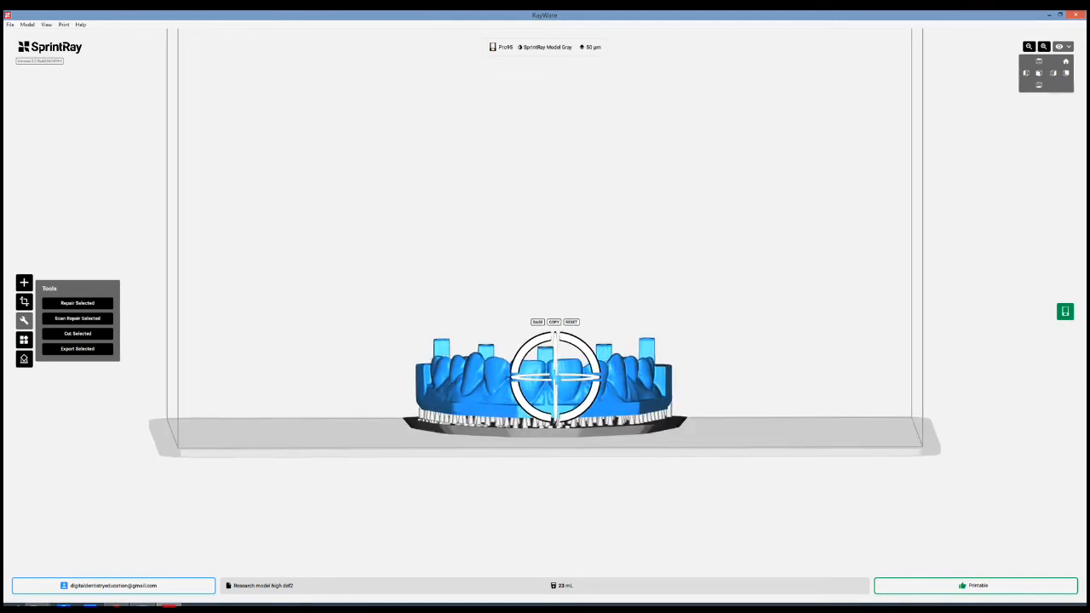
Open the print job summary showing a Pass printability result and 23 mL resin
{"action": "left_click", "coordinate": [976, 585]}
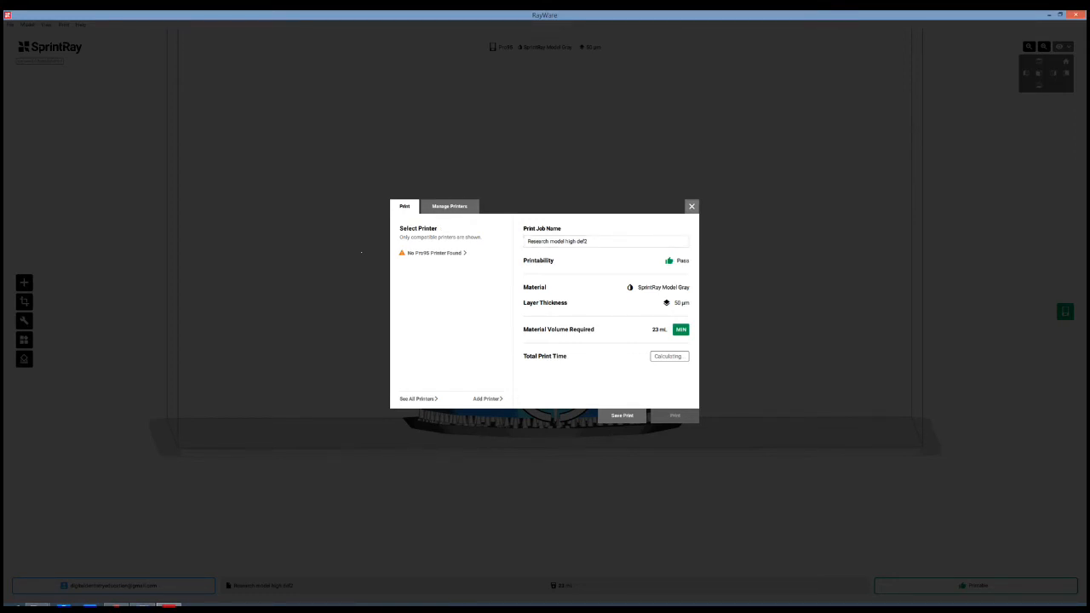
Open print settings showing Pro95 printer and SprintRay Model Gray material
{"action": "left_click", "coordinate": [691, 206]}
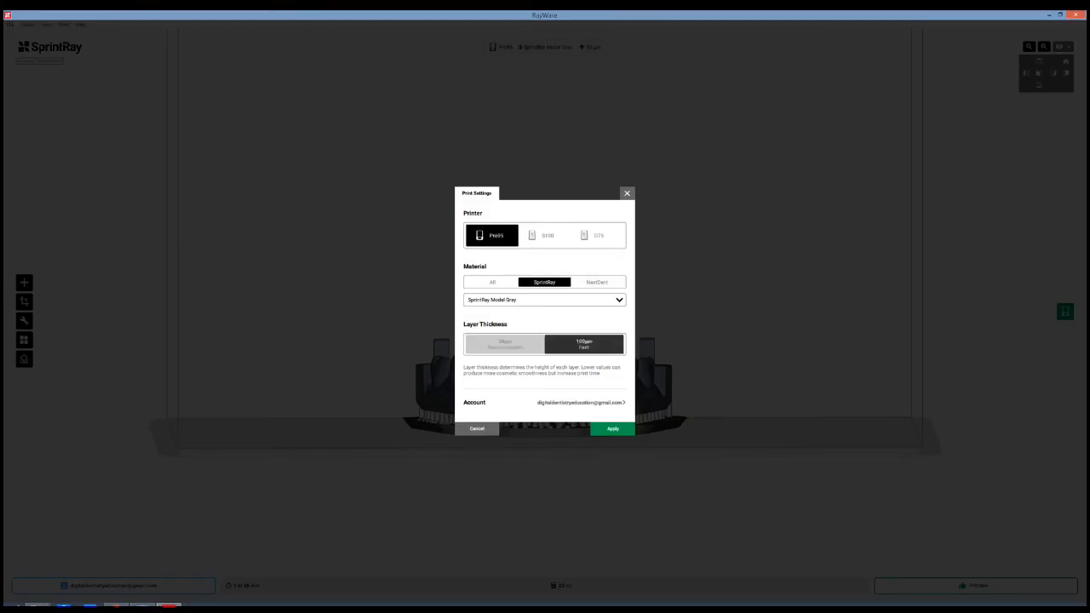
Switch the printer to S100 with 100 µm layers and apply the settings
{"action": "left_click", "coordinate": [612, 428]}
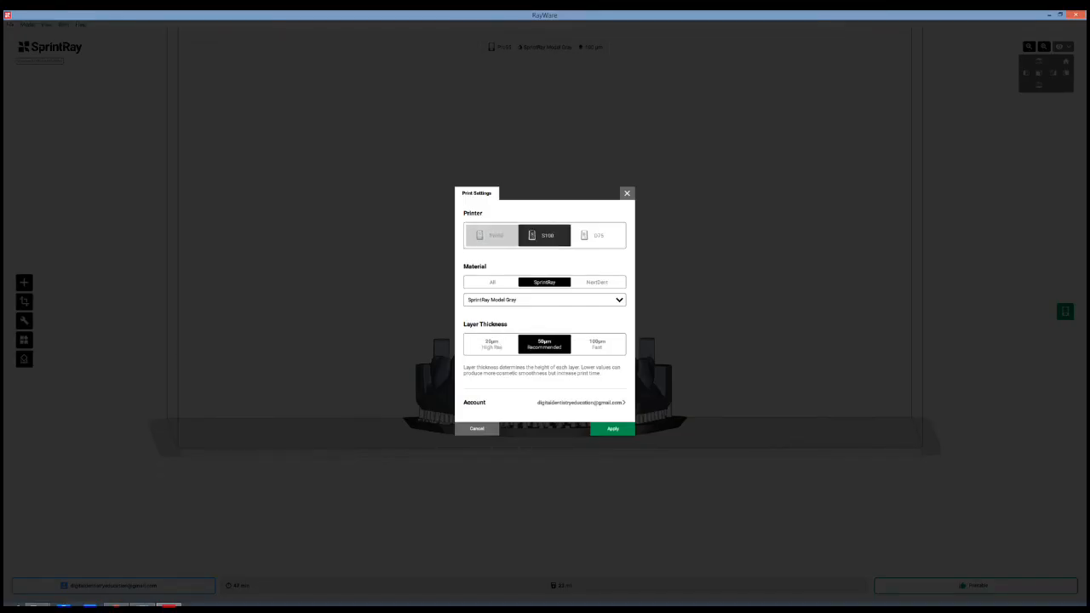
{"action": "left_click", "coordinate": [598, 344]}
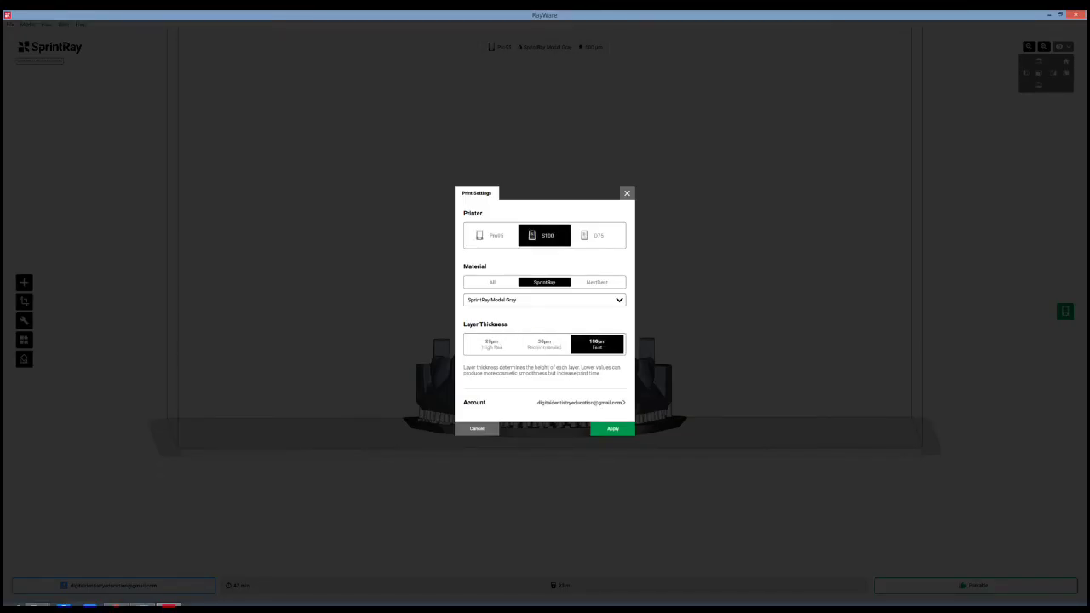
{"action": "left_click", "coordinate": [613, 429]}
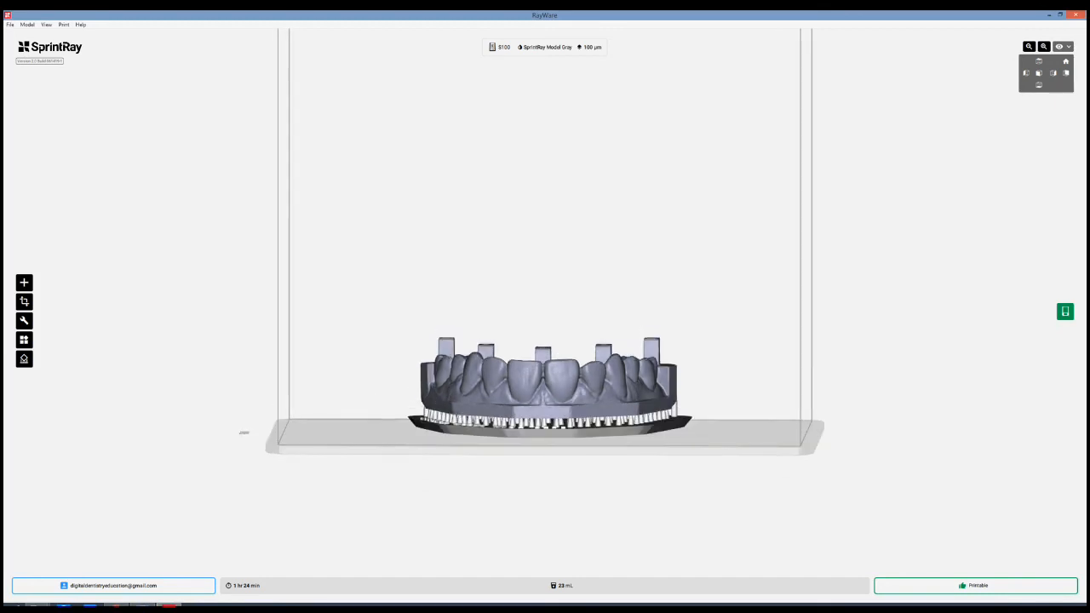
{"action": "left_click", "coordinate": [118, 585]}
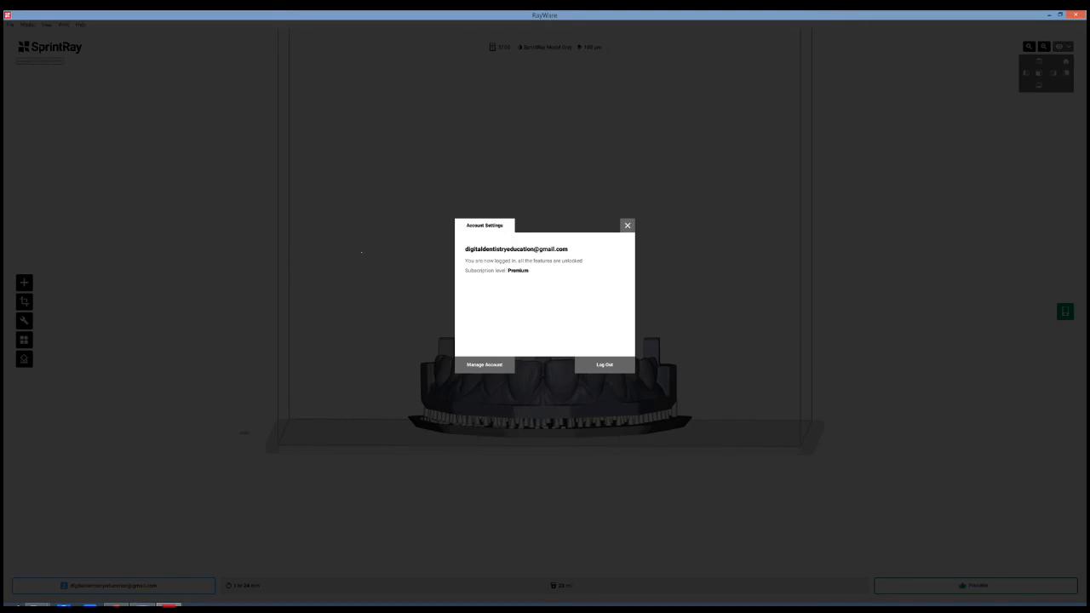
{"action": "left_click", "coordinate": [626, 225]}
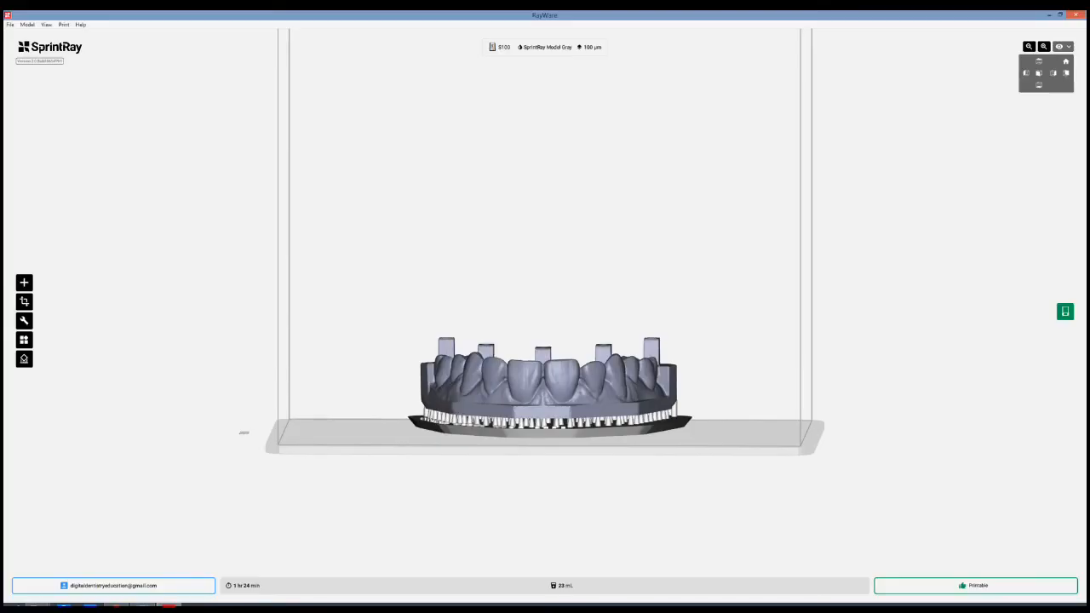